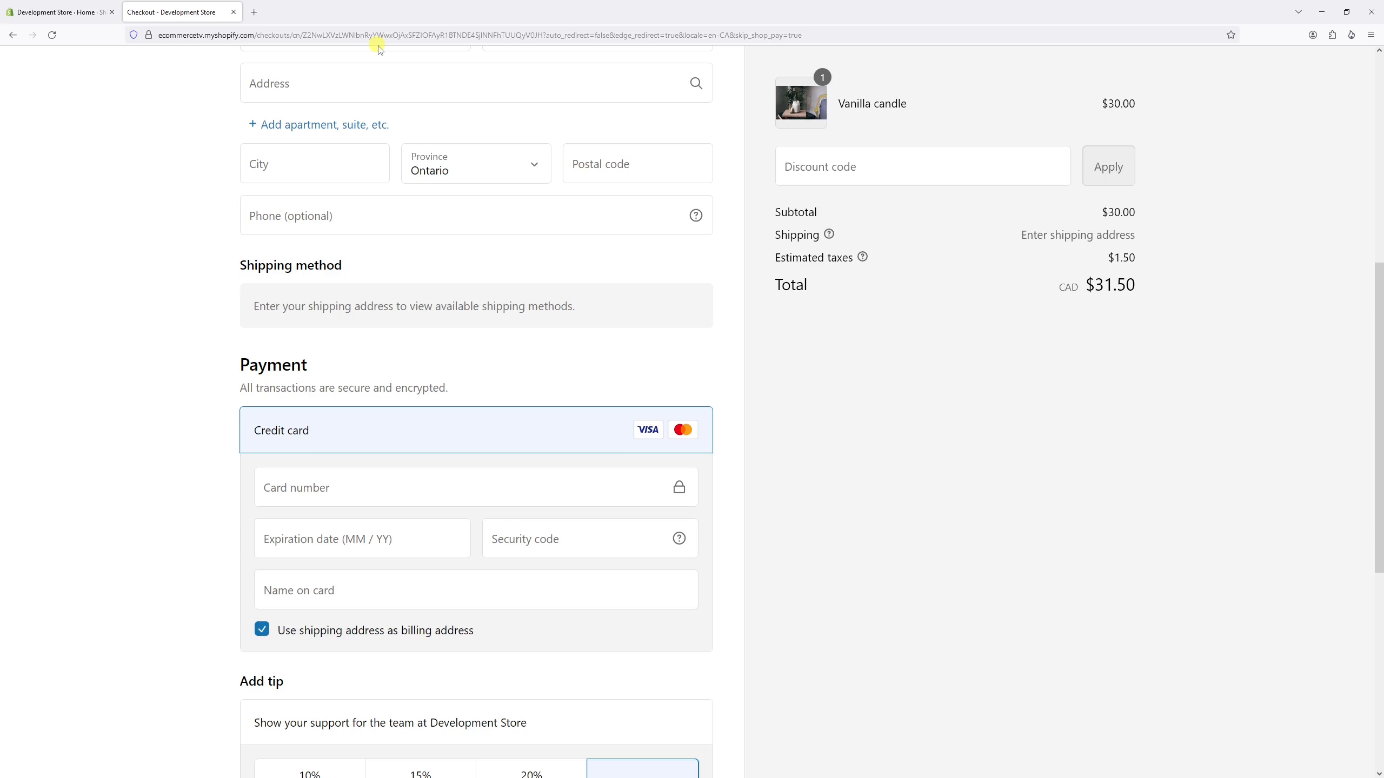
mouse_move(1006, 539)
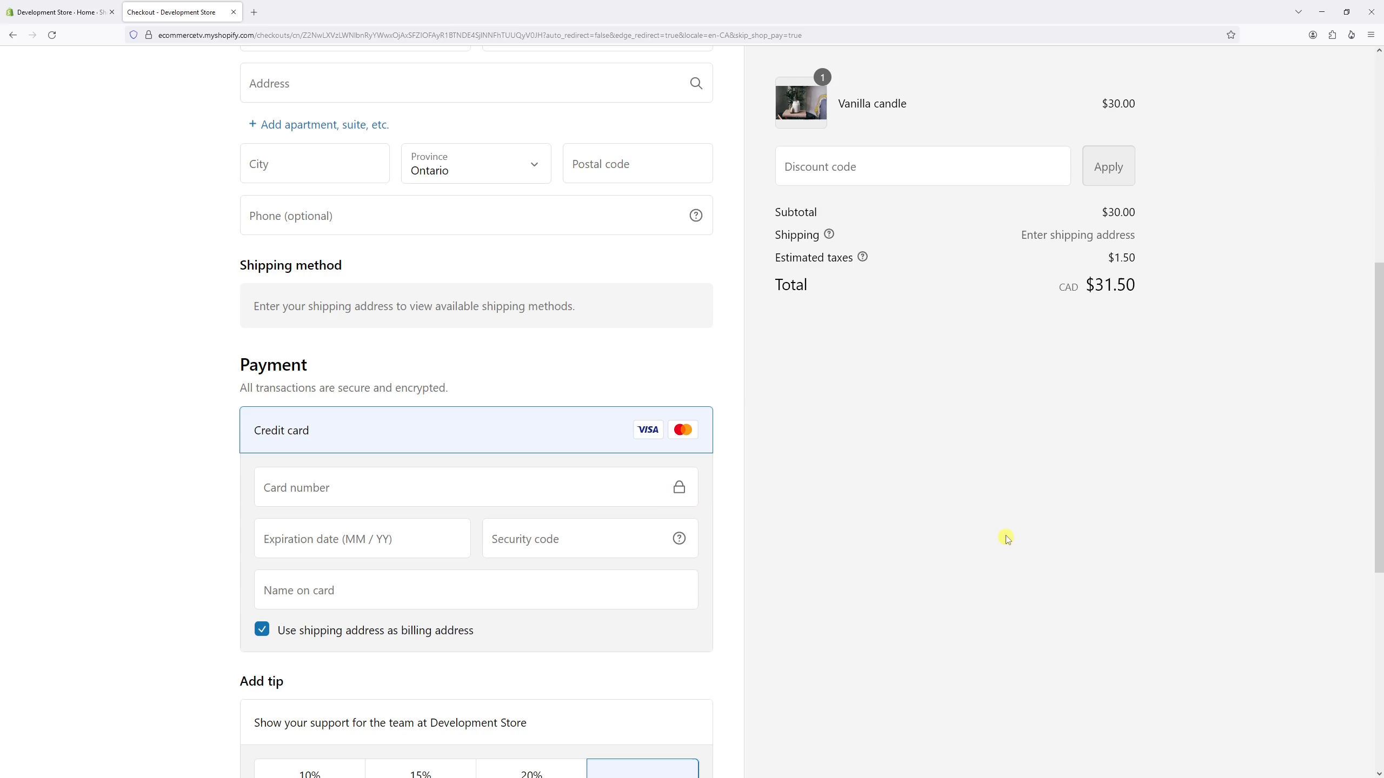
mouse_move(723, 404)
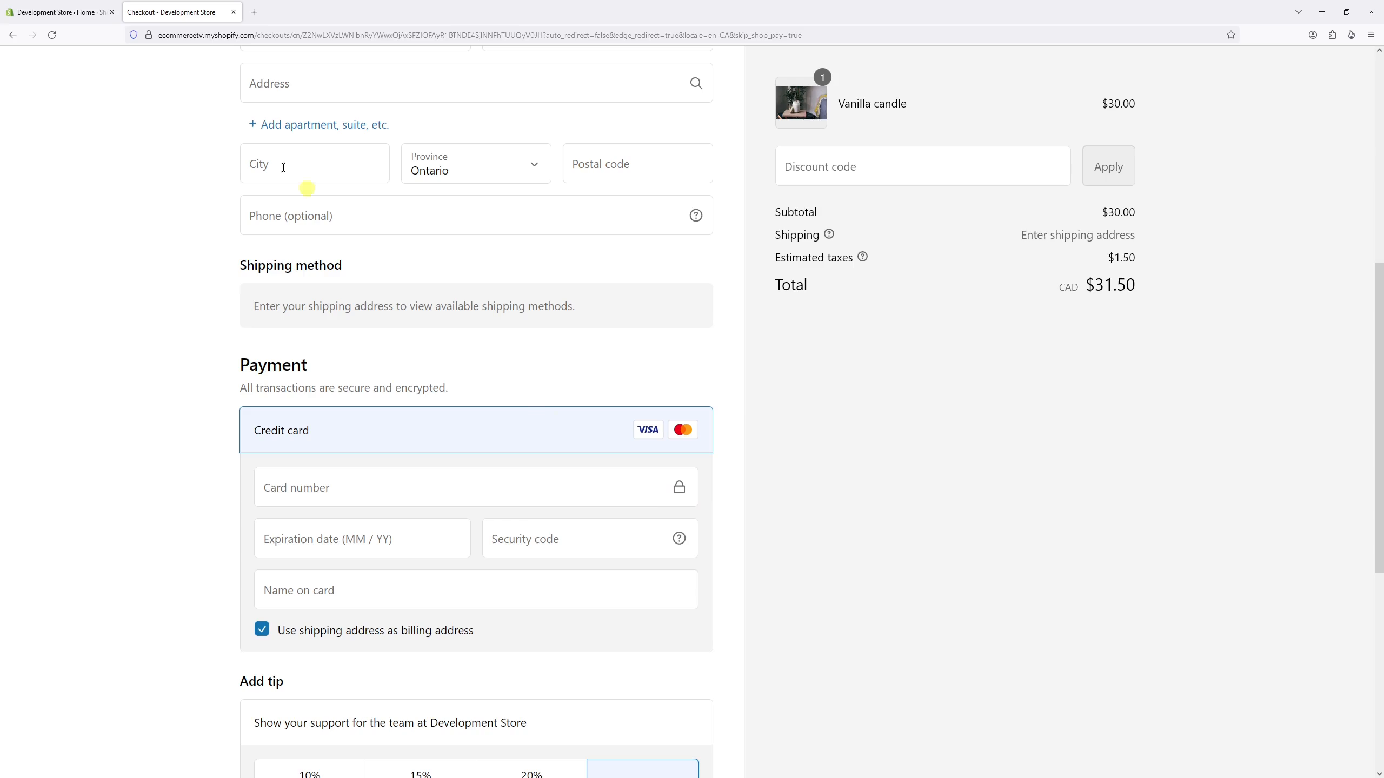
- Reach the Payments settings page from the admin home via Settings
click(57, 12)
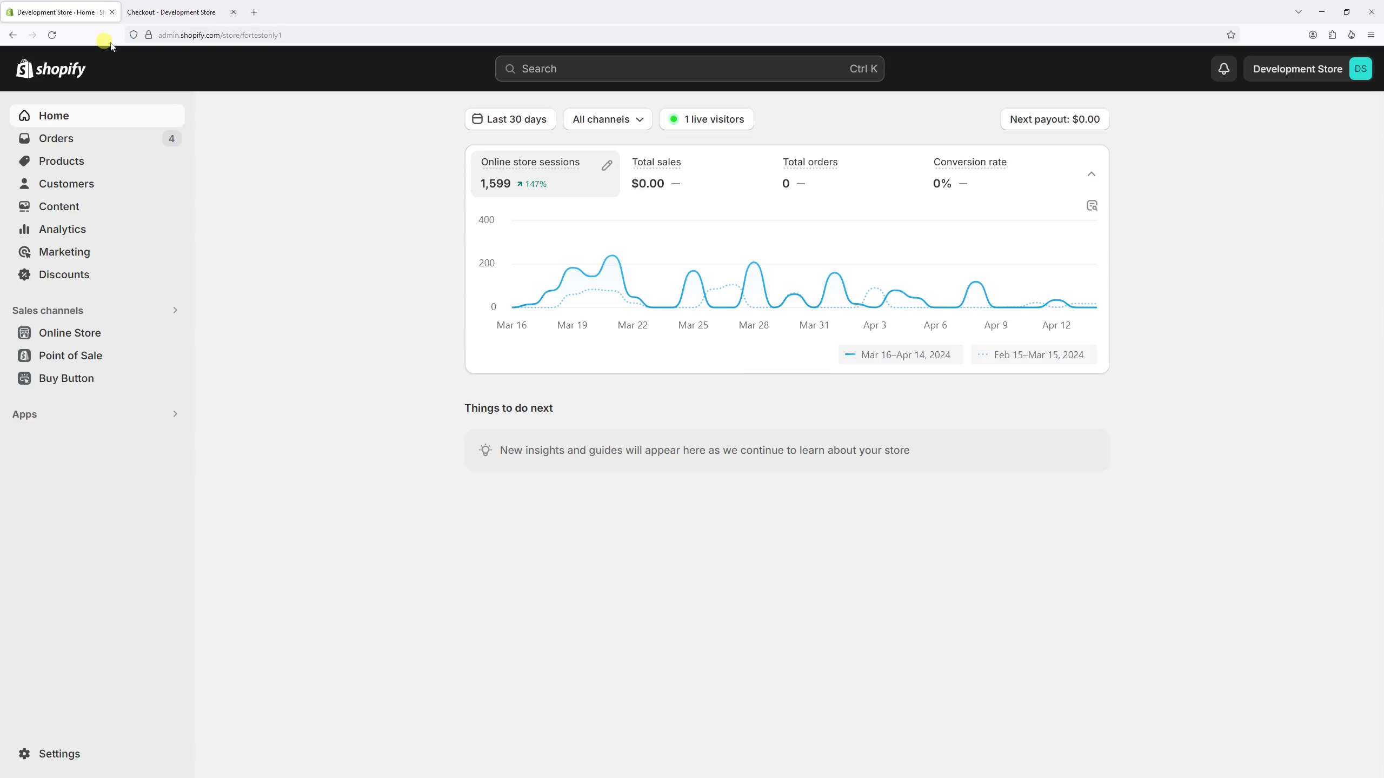
mouse_move(60, 753)
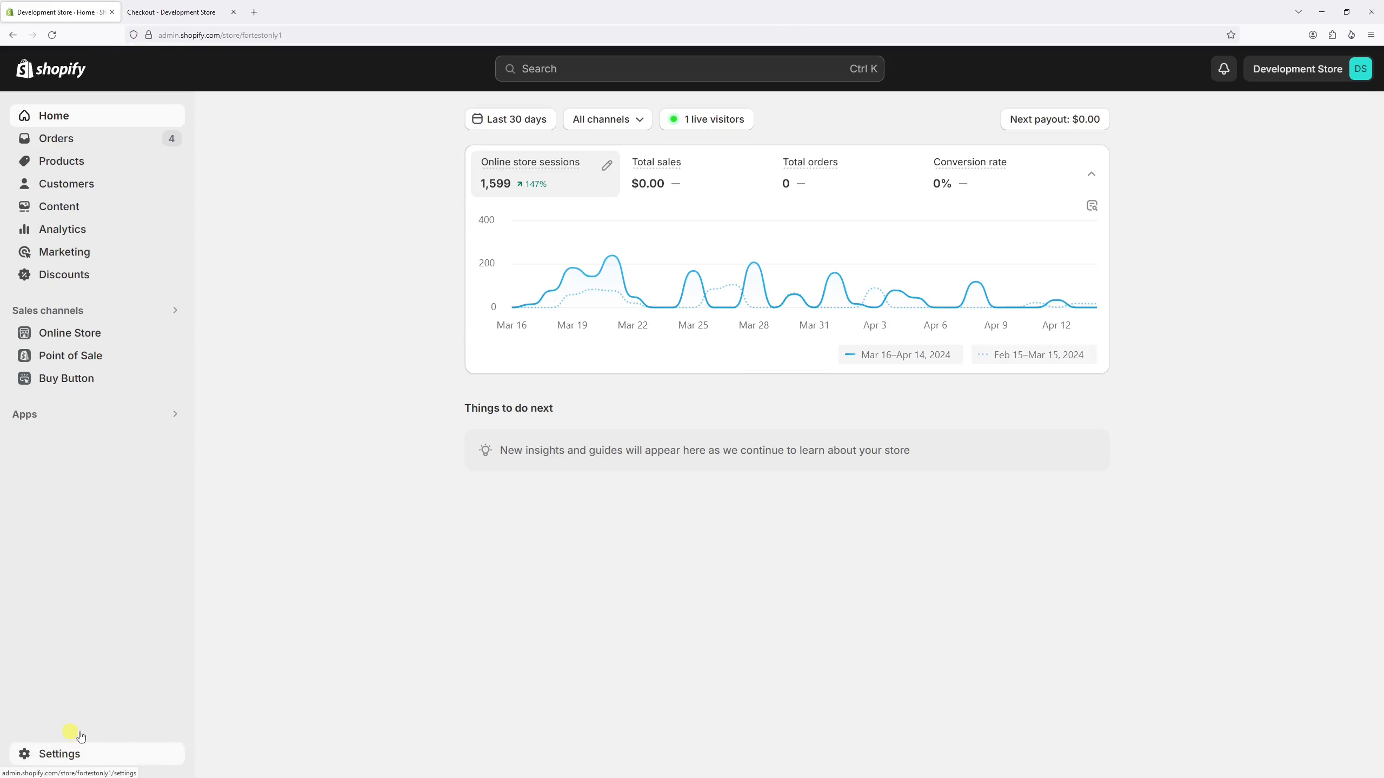
click(58, 754)
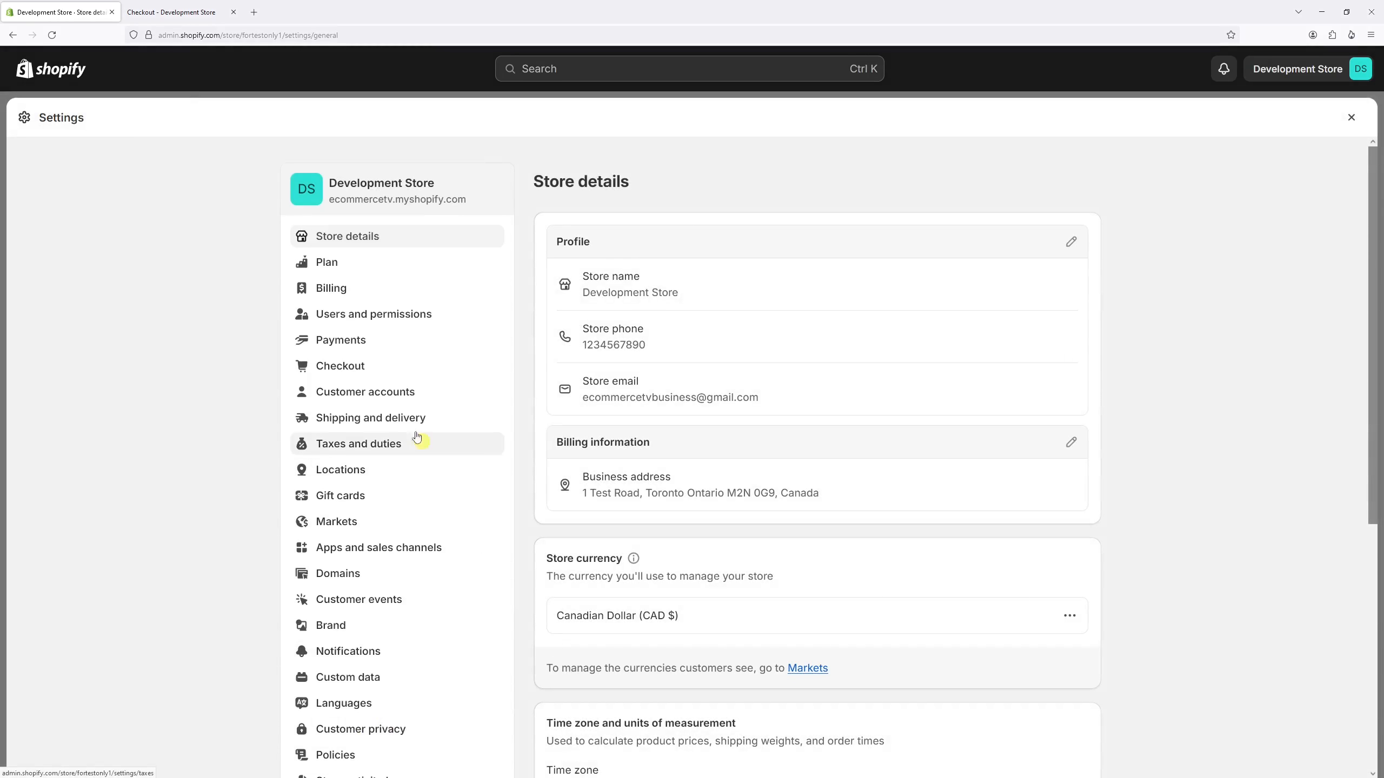
click(340, 340)
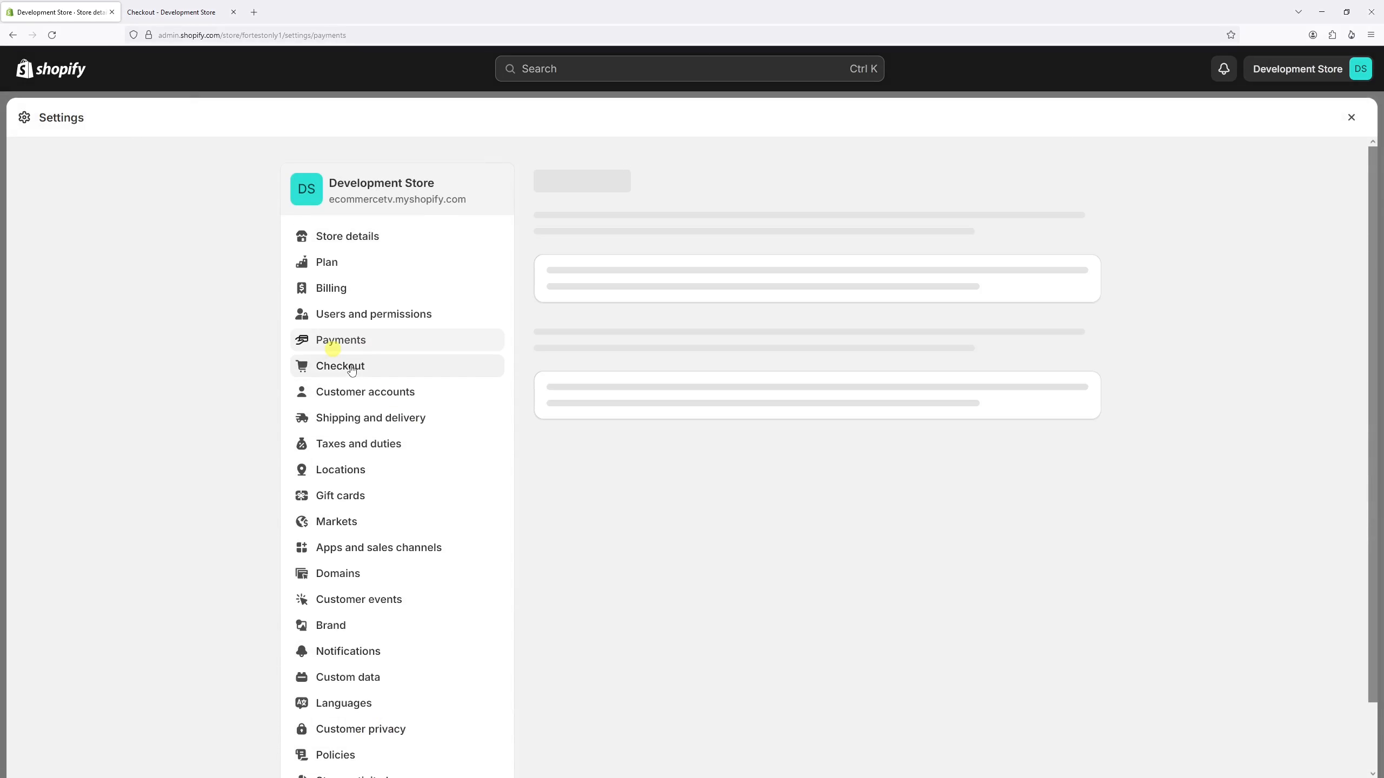
click(341, 340)
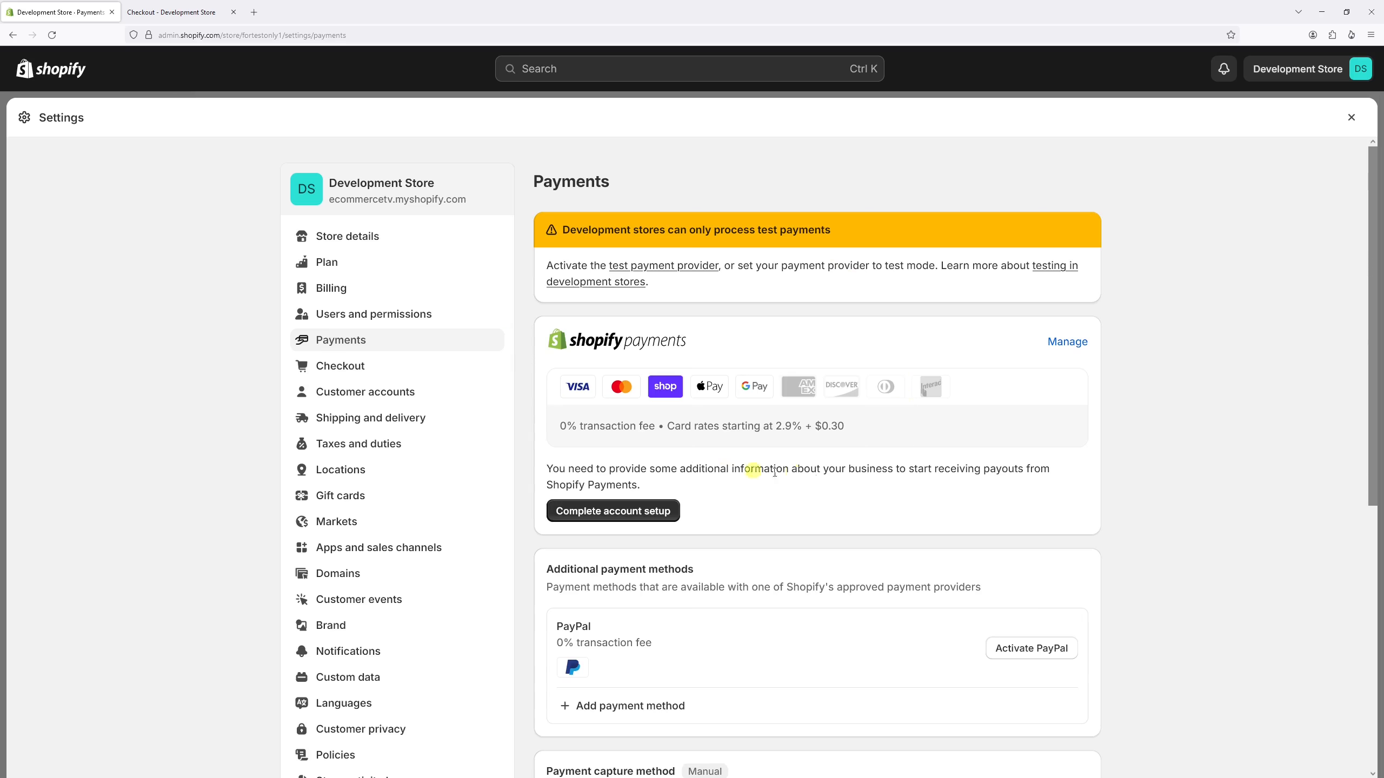
- Manage Shopify Payments and check the American Express processing rates popup
click(1067, 342)
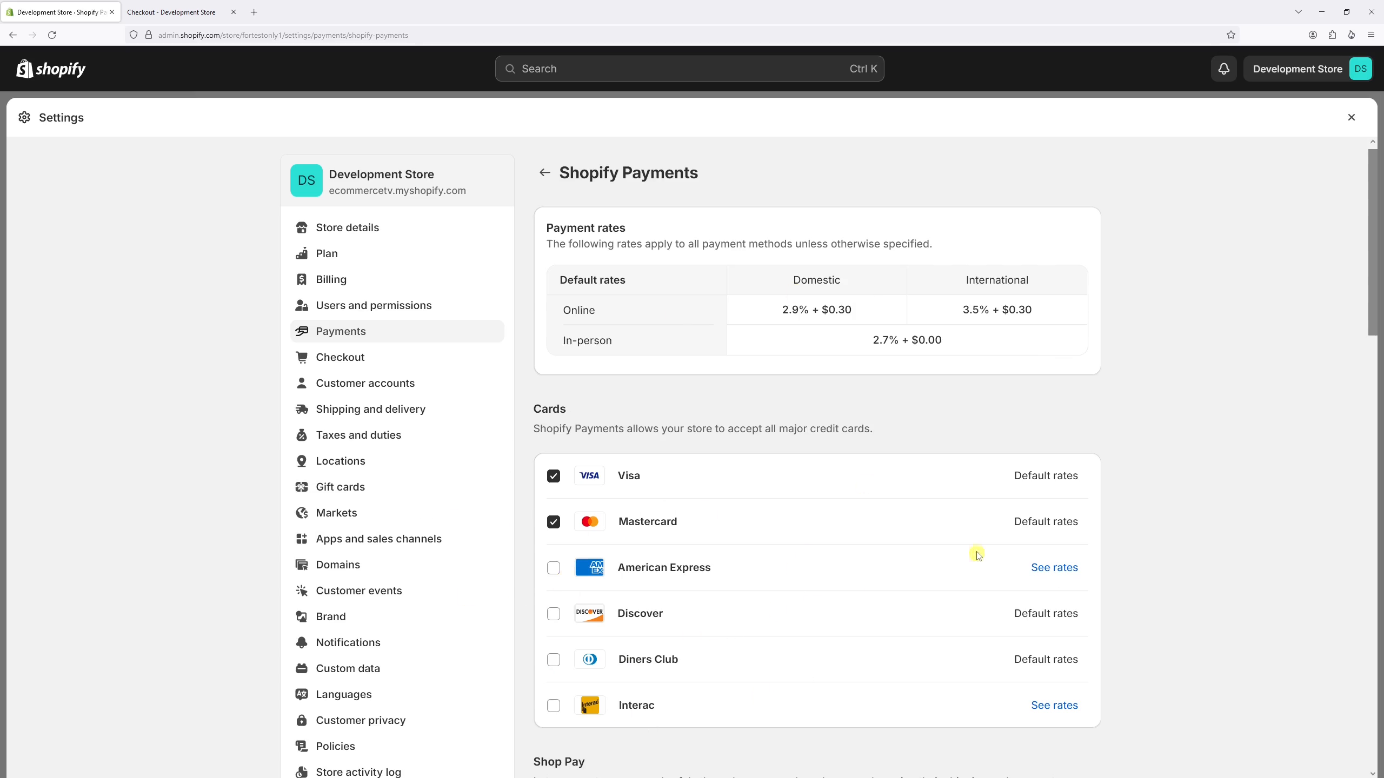
click(1054, 568)
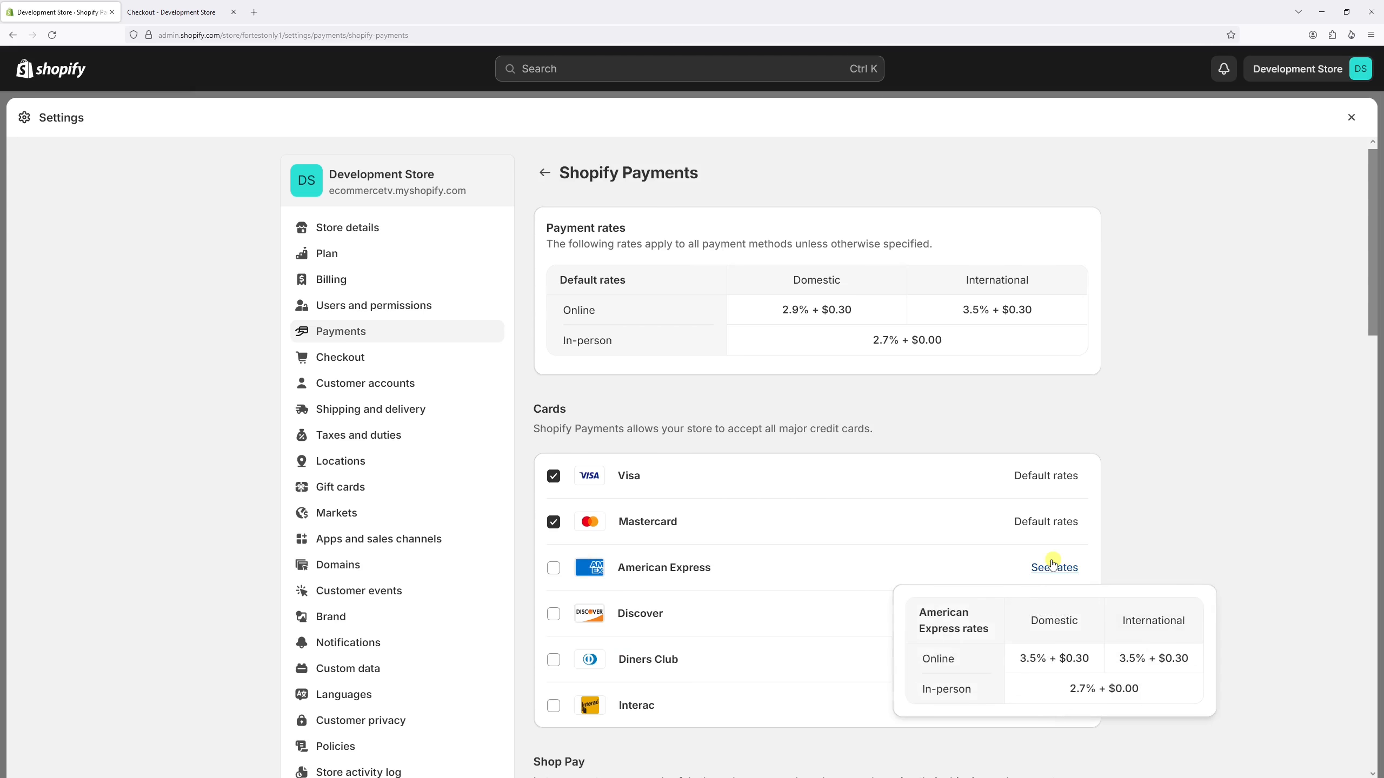
mouse_move(1041, 524)
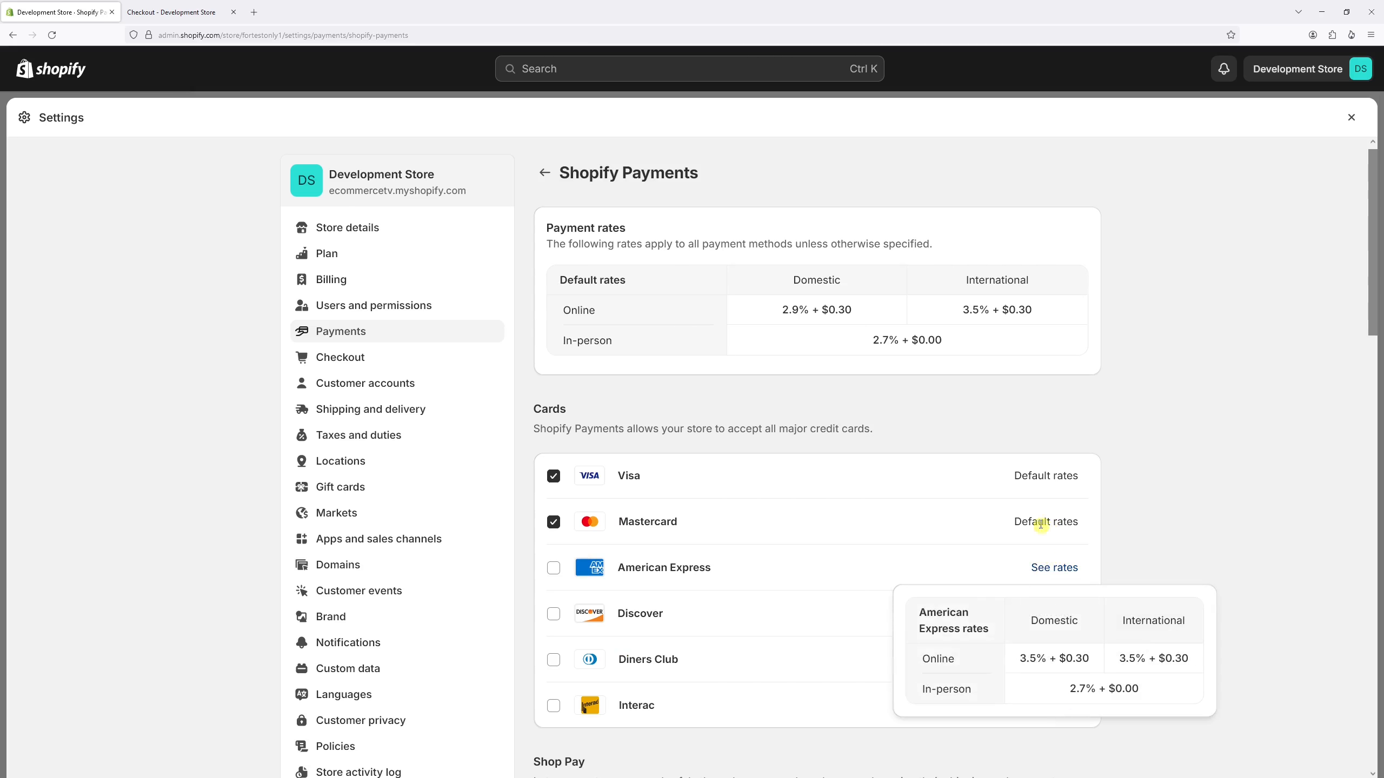
mouse_move(1191, 465)
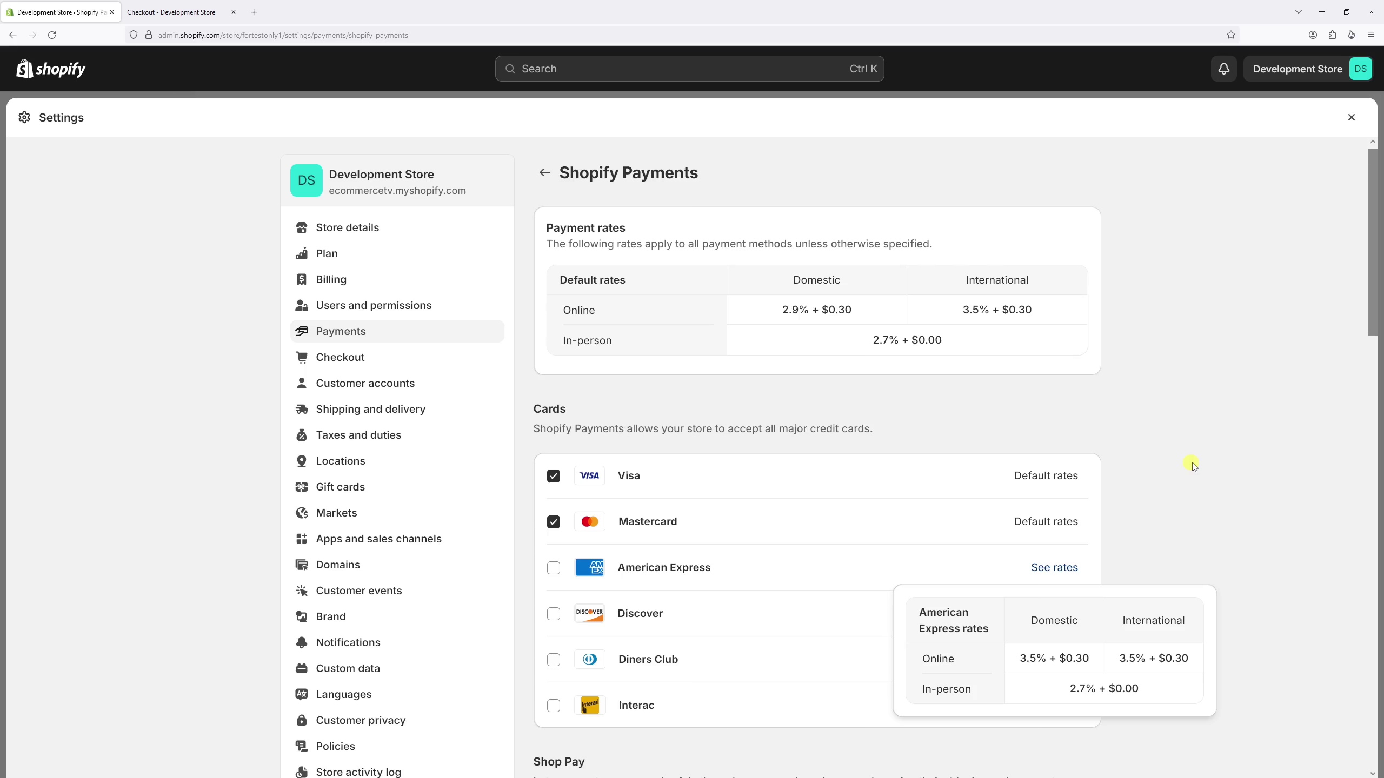
click(553, 567)
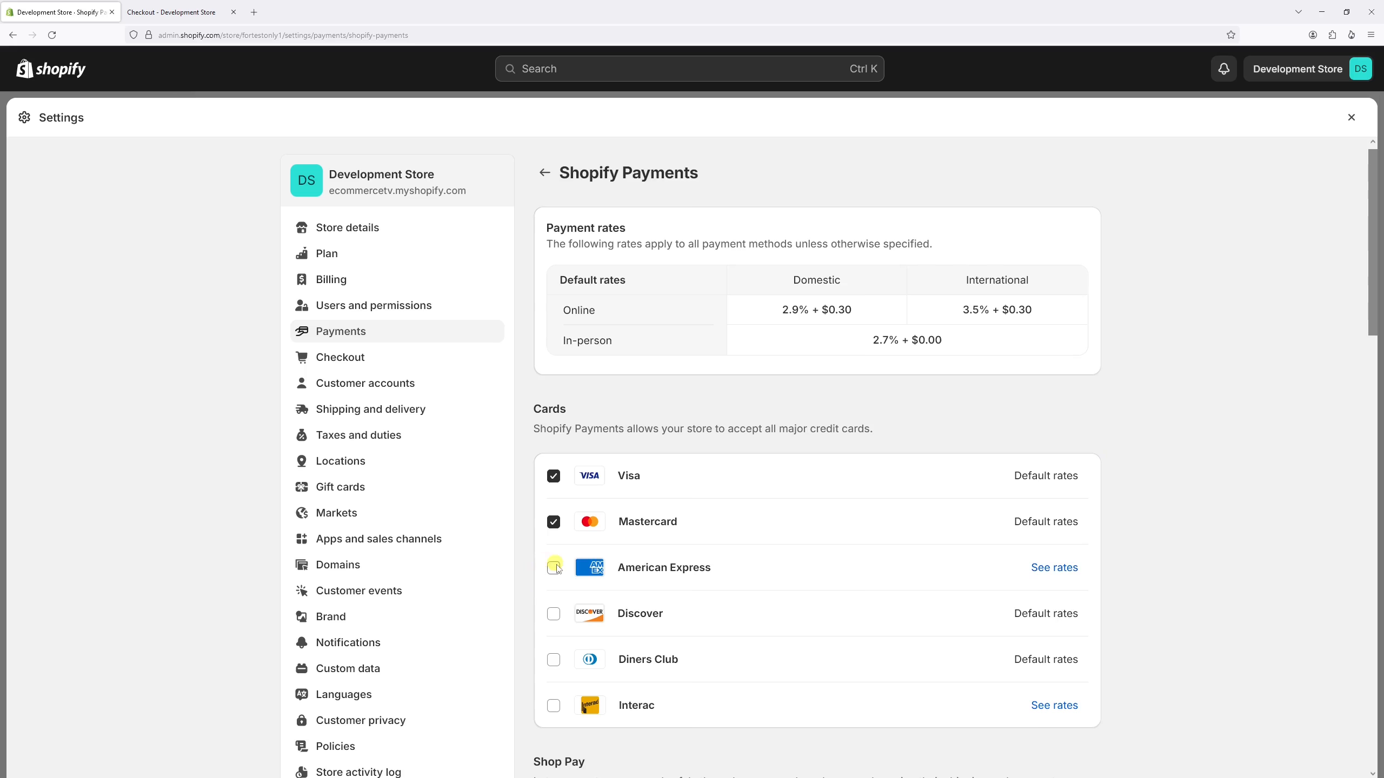
- Enable American Express under Cards and save the Shopify Payments change
click(553, 567)
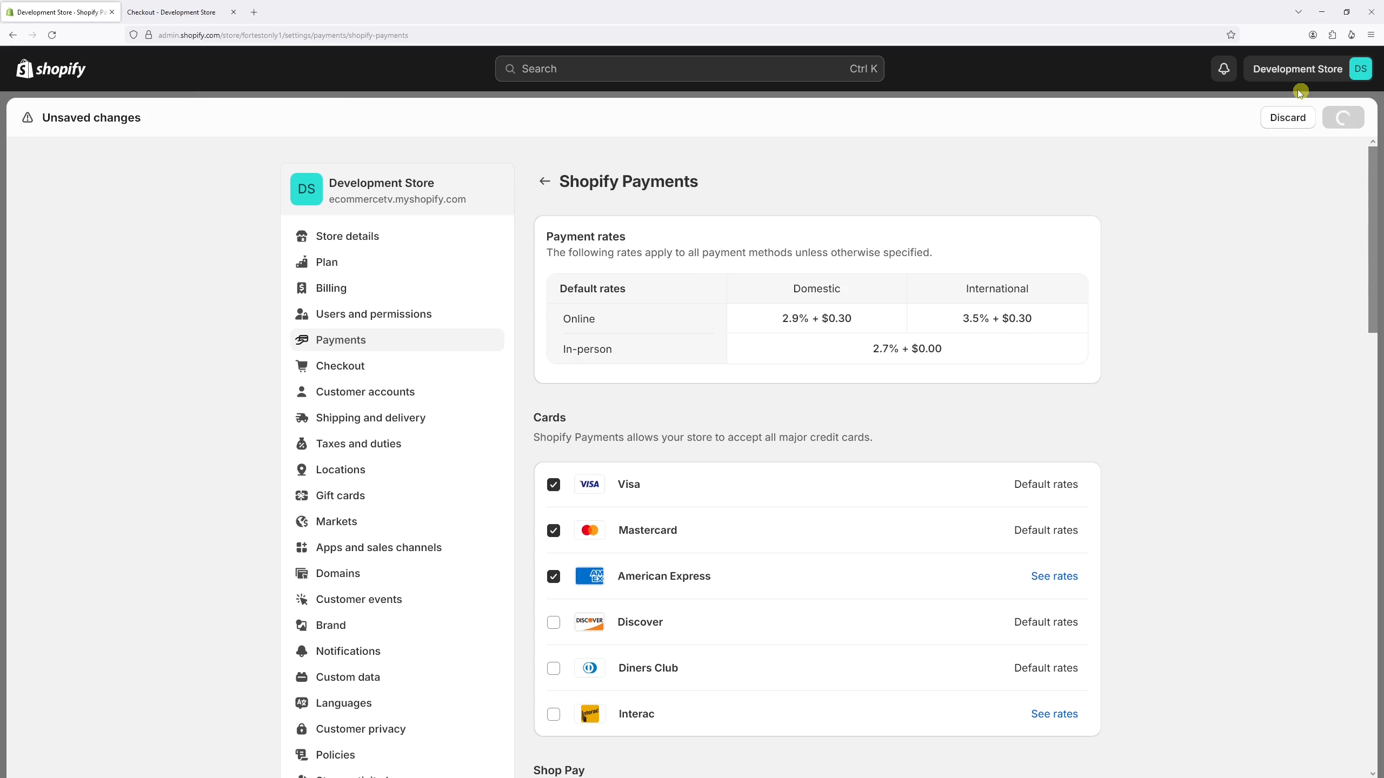
click(1340, 117)
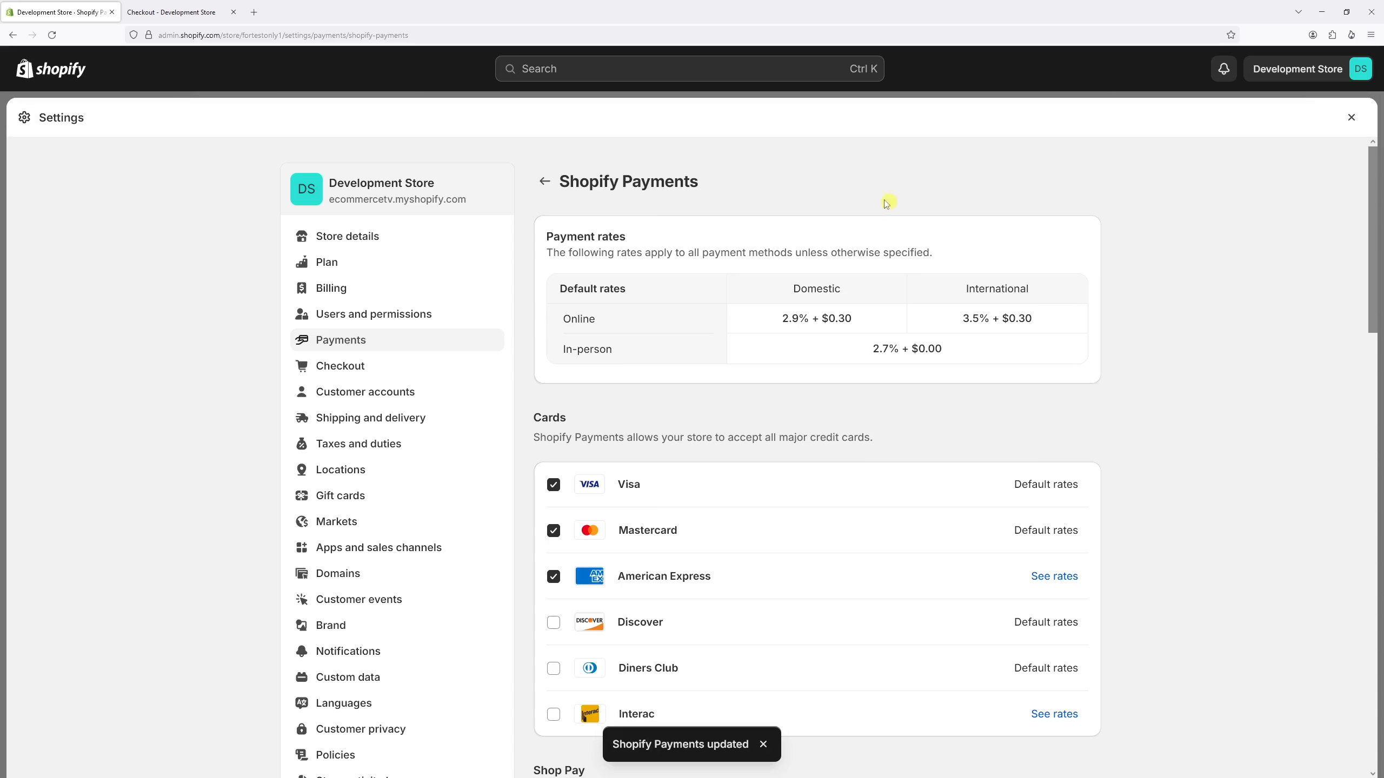
click(172, 12)
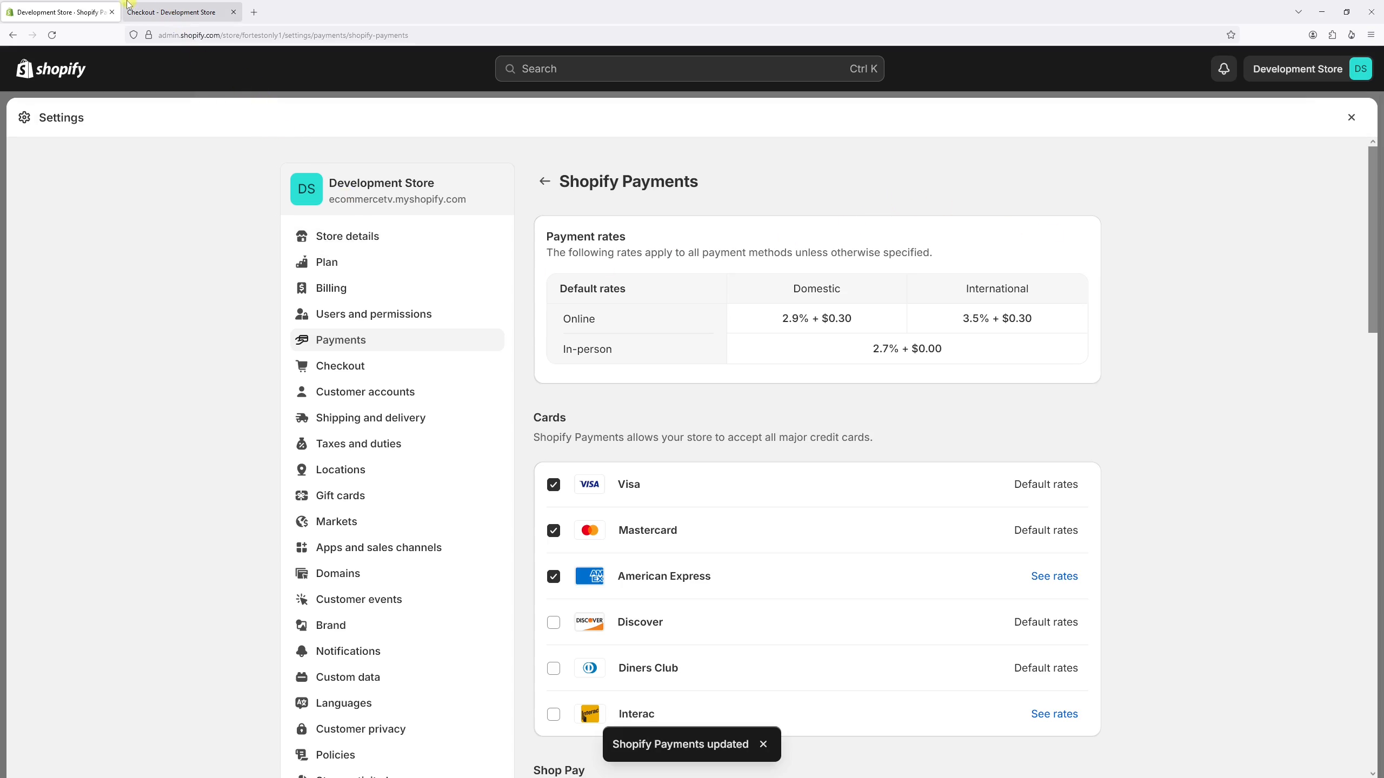
- Reload the checkout and confirm the Amex logo appears in the Payment section
click(172, 12)
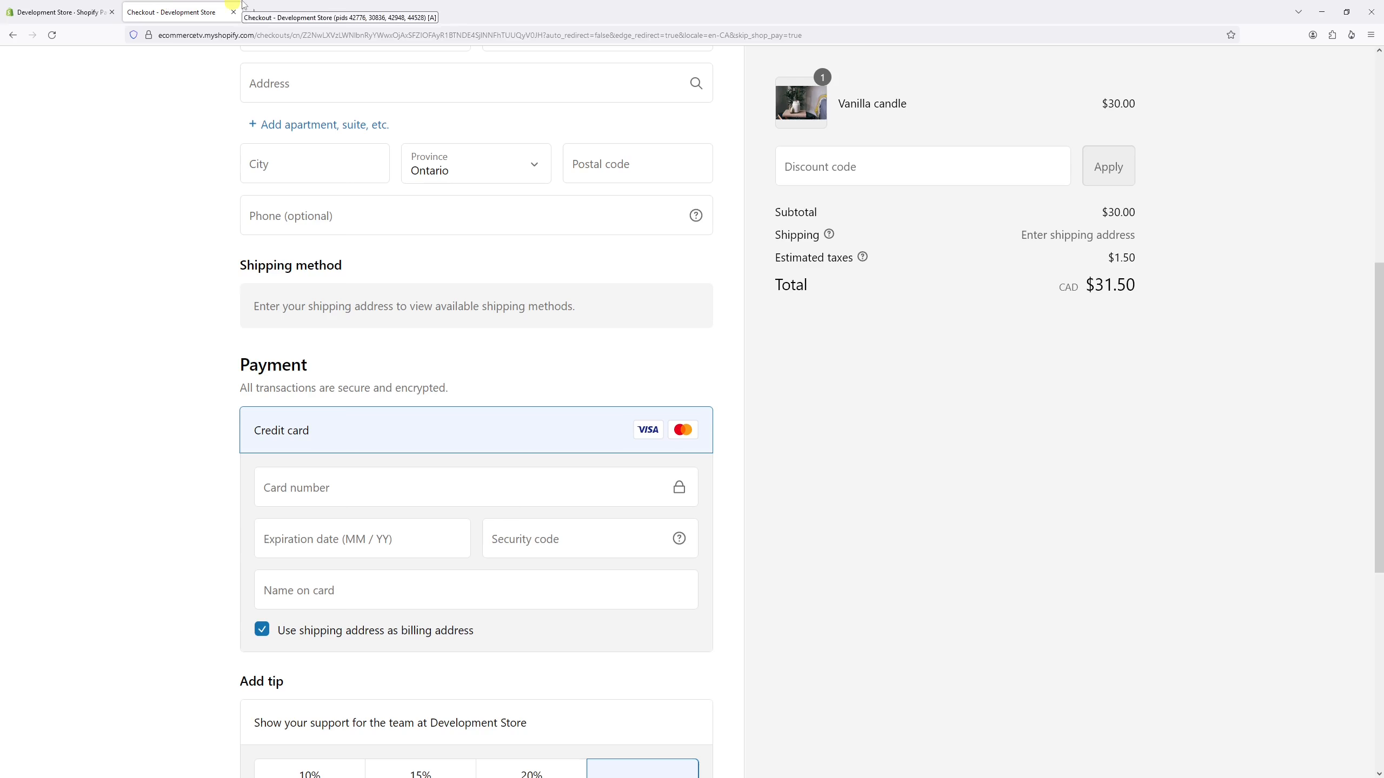
scroll(up, 3)
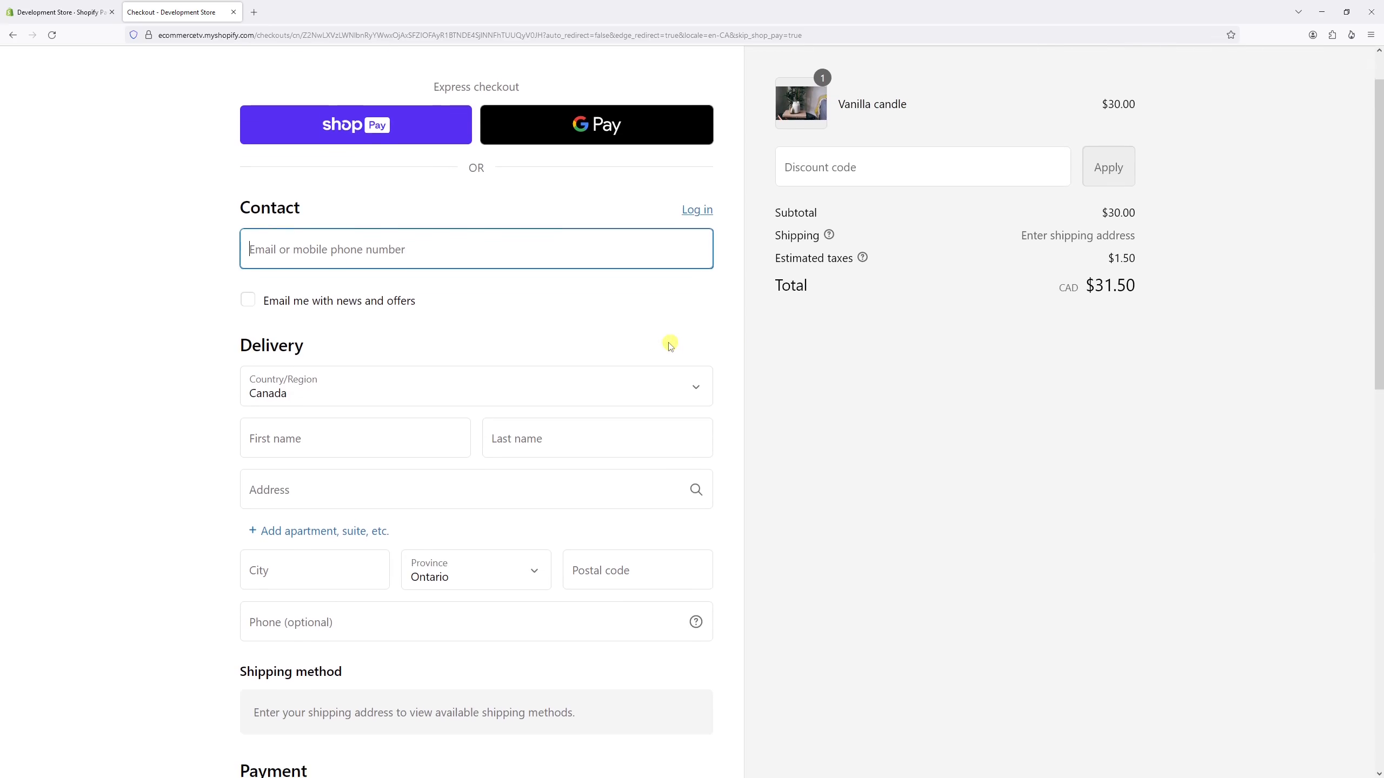
scroll(down, 3)
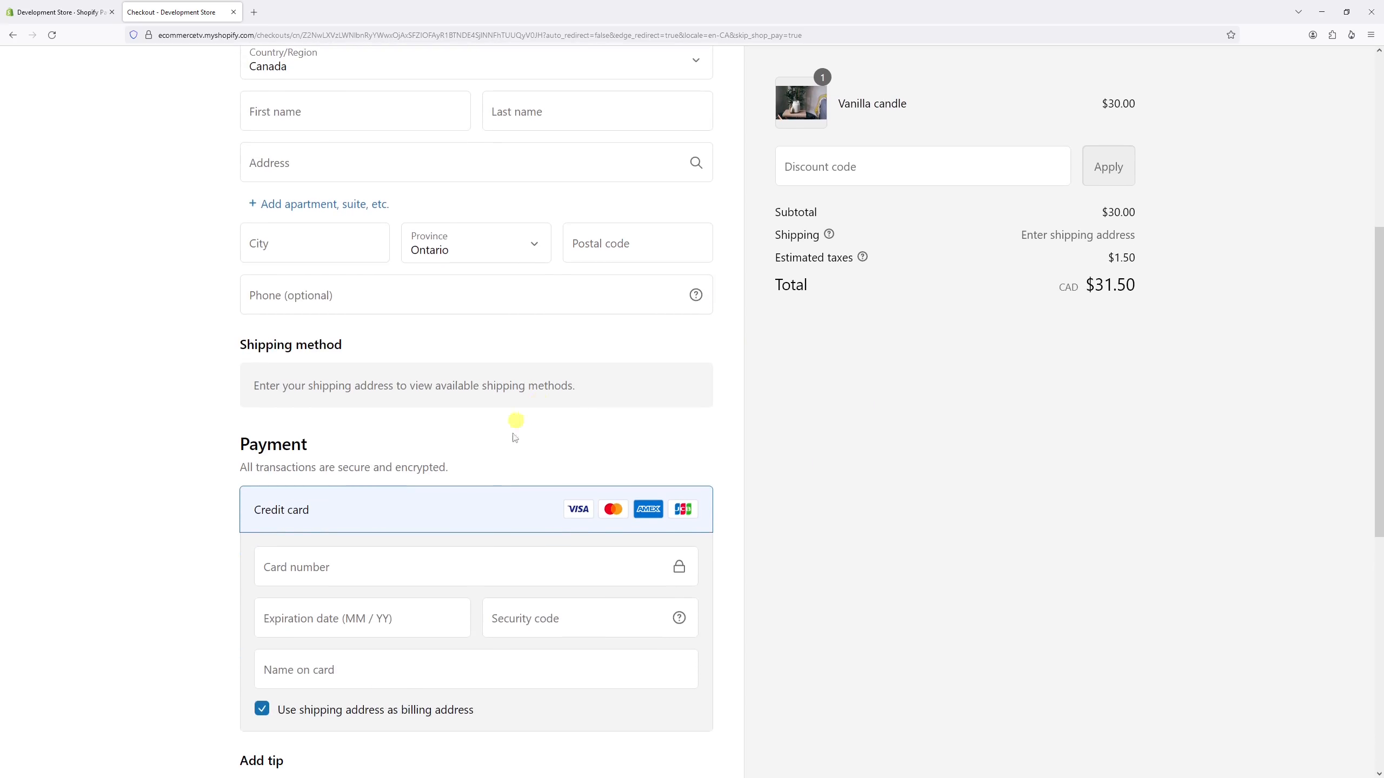
mouse_move(787, 564)
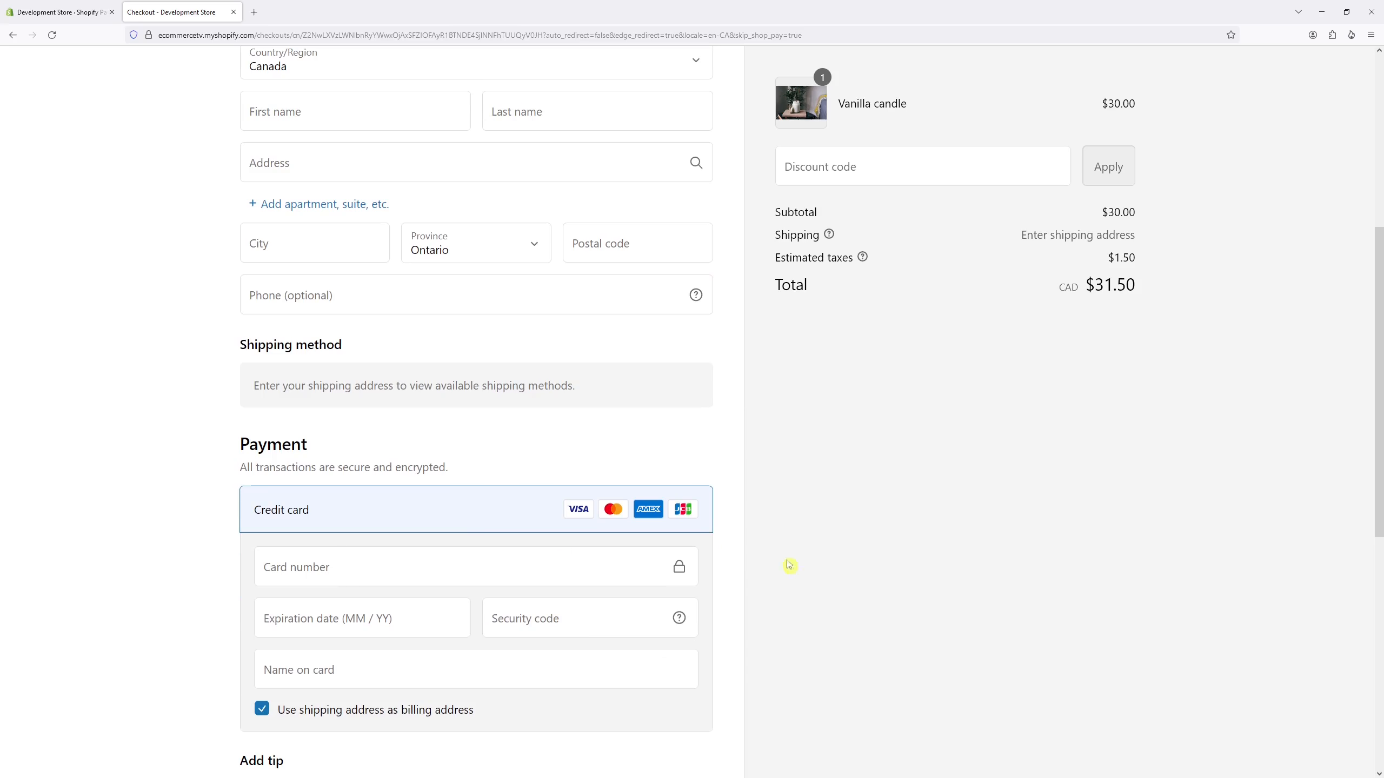